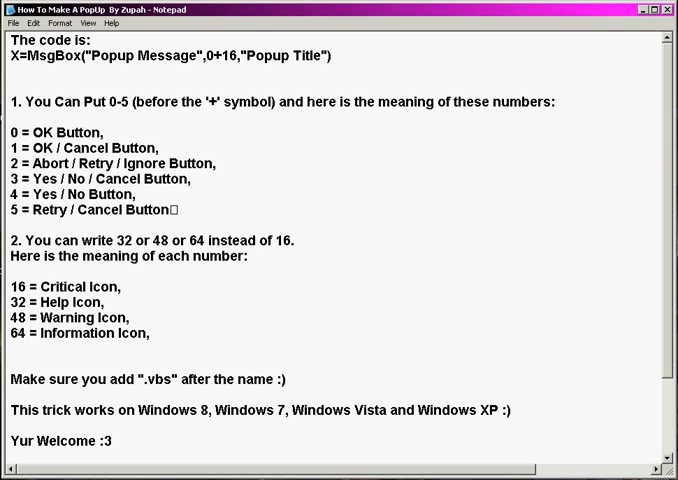
Scroll through the popup how-to notes before putting them away
scroll(down, 3)
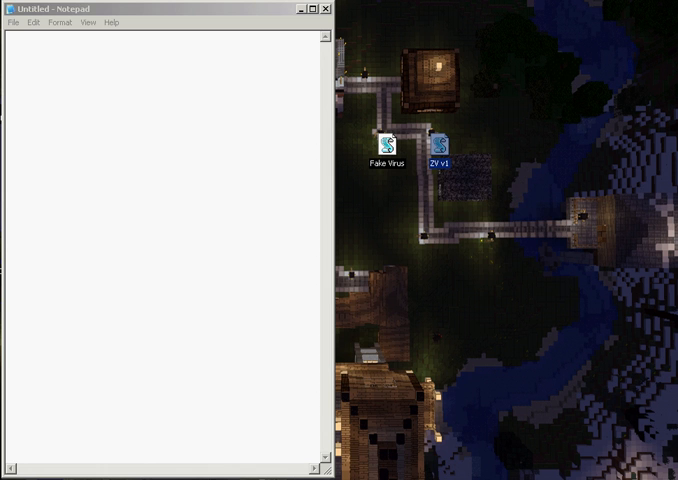
double_click(446, 144)
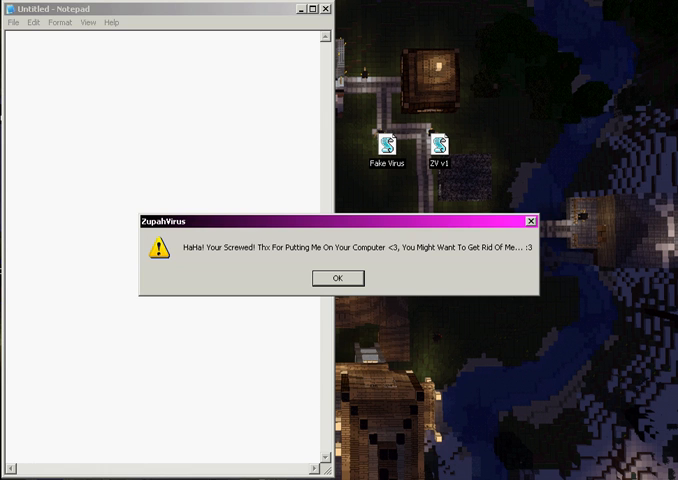
click(338, 278)
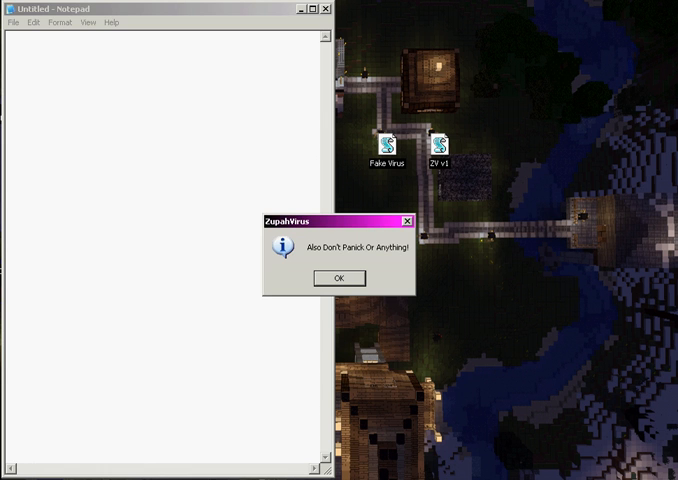
click(340, 278)
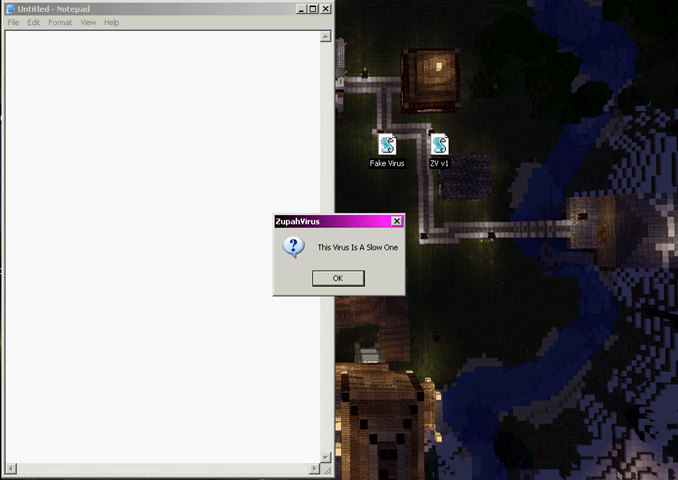
click(338, 276)
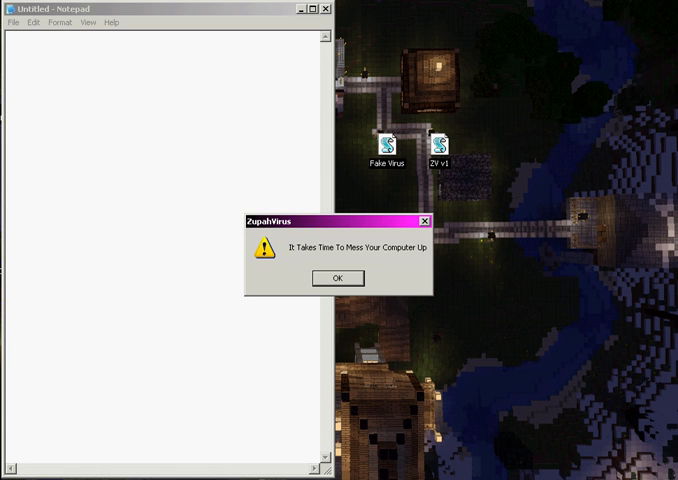
click(338, 278)
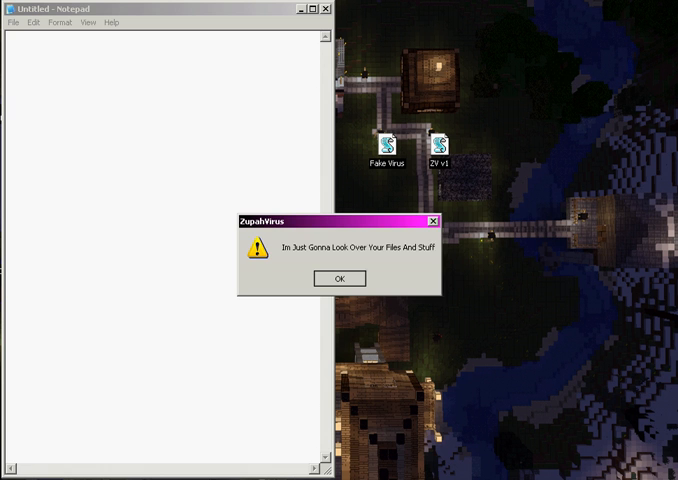
click(340, 278)
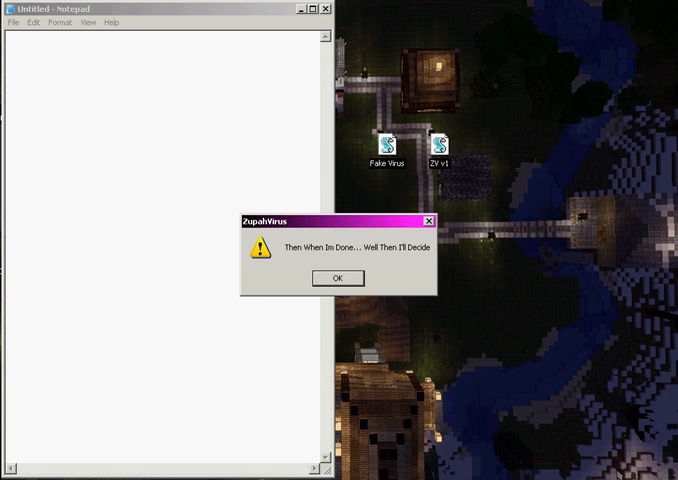
click(338, 278)
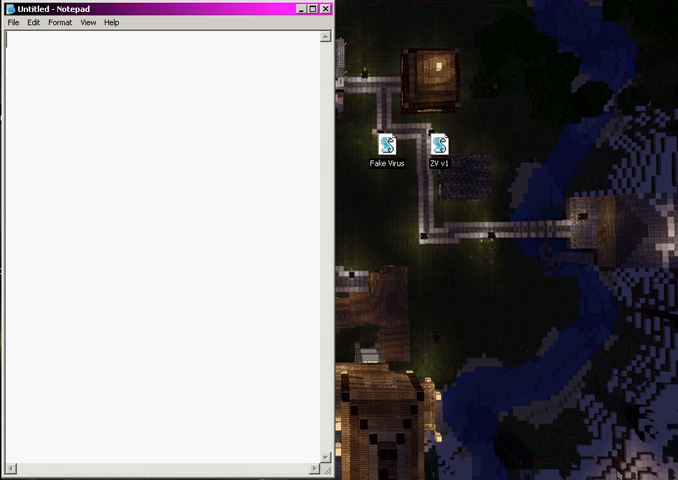
double_click(374, 142)
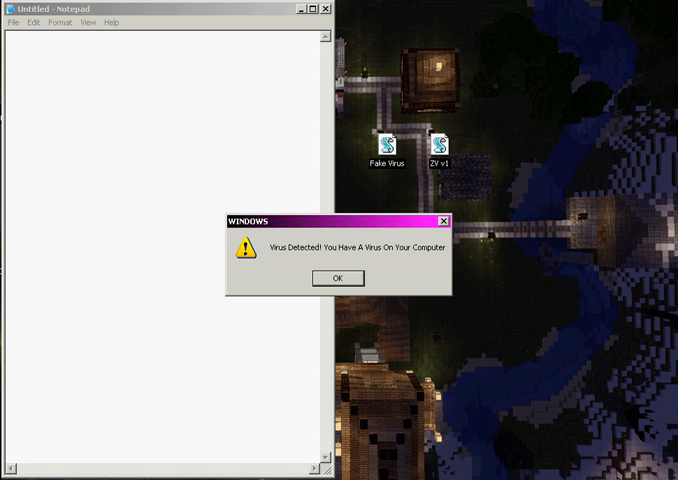
click(336, 278)
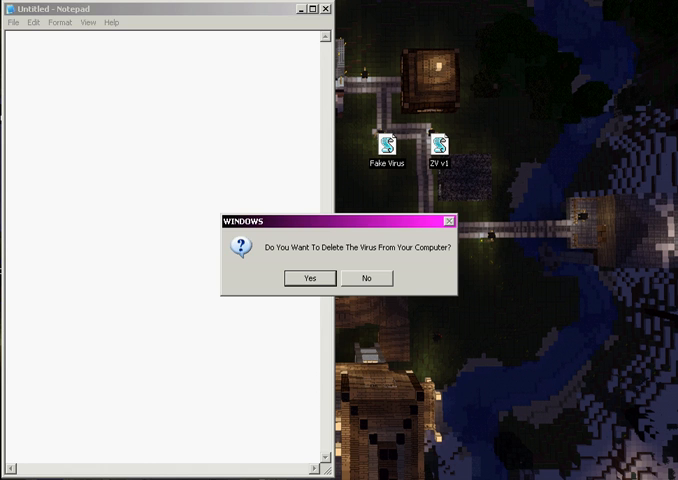
click(310, 278)
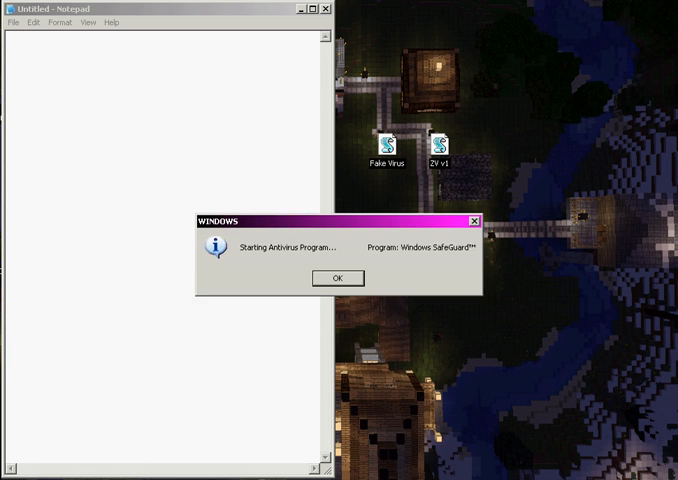
click(336, 278)
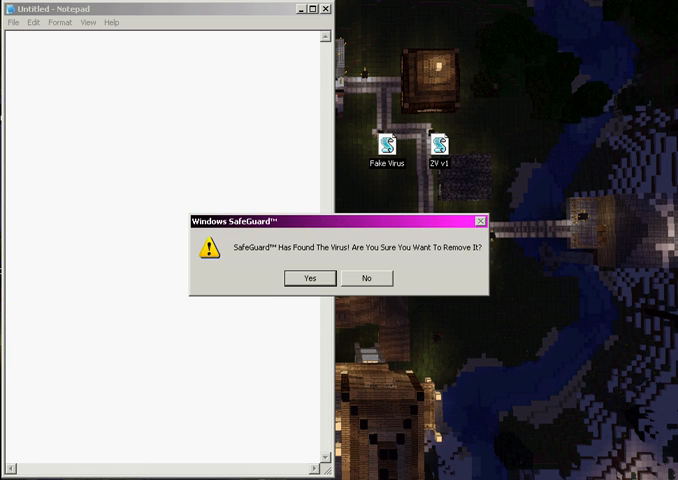
click(310, 278)
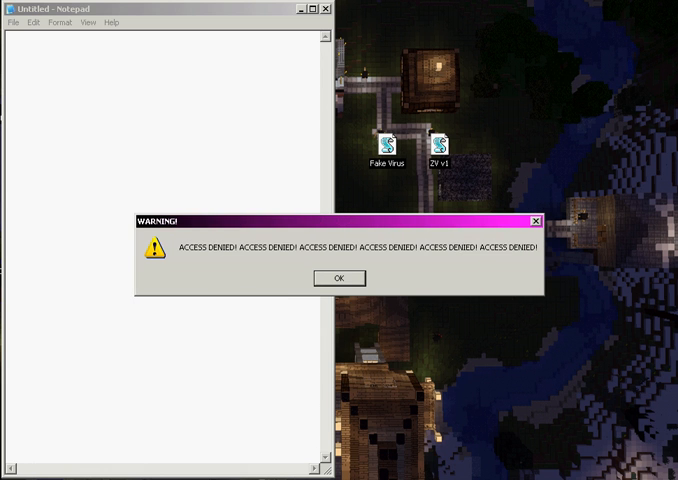
click(340, 278)
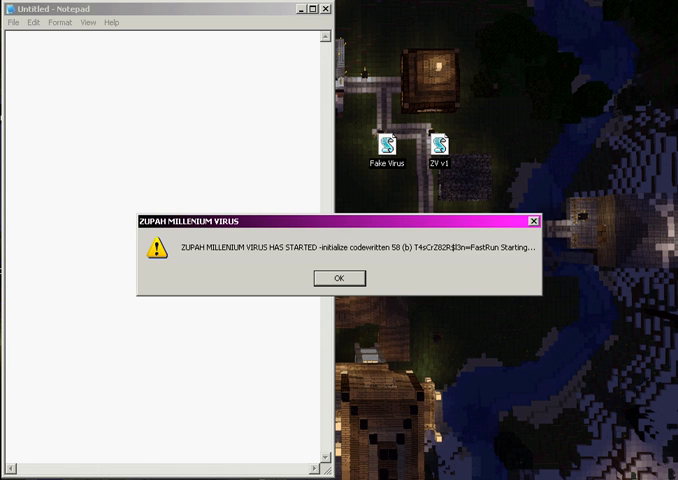
click(340, 278)
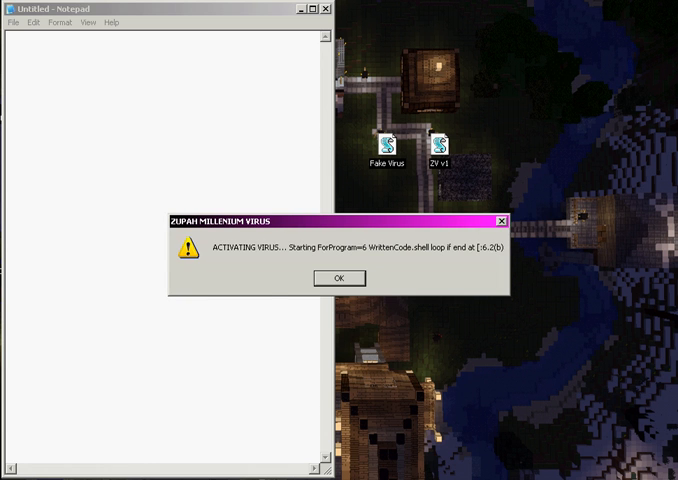
click(340, 278)
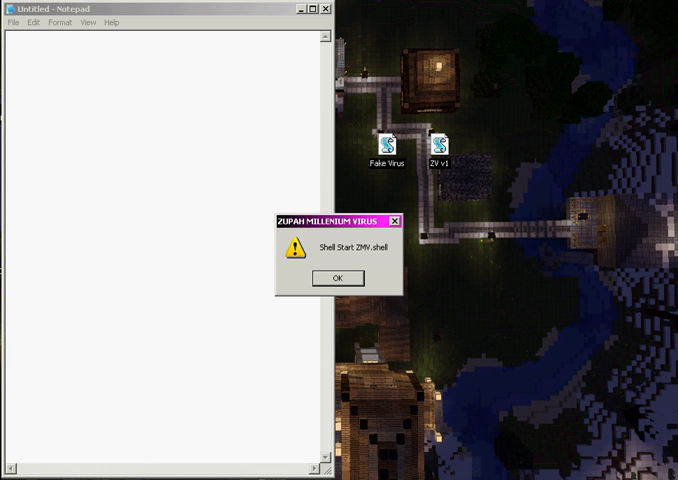
click(338, 276)
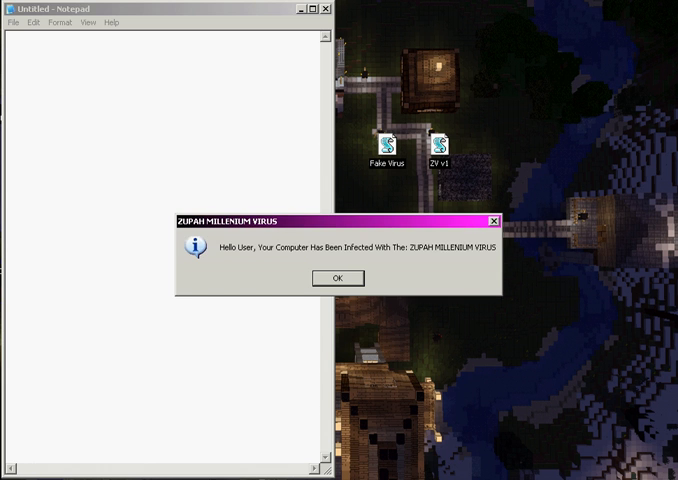
click(336, 278)
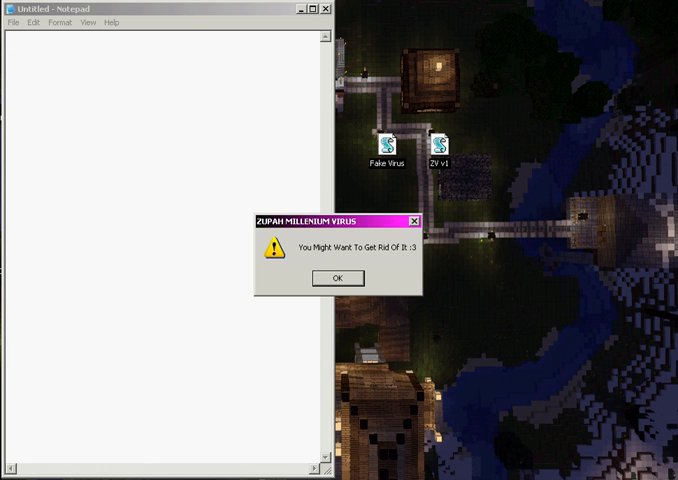
click(336, 278)
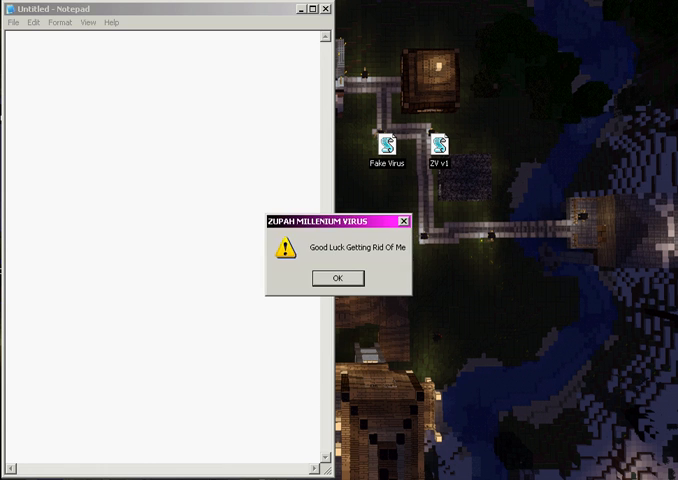
click(338, 278)
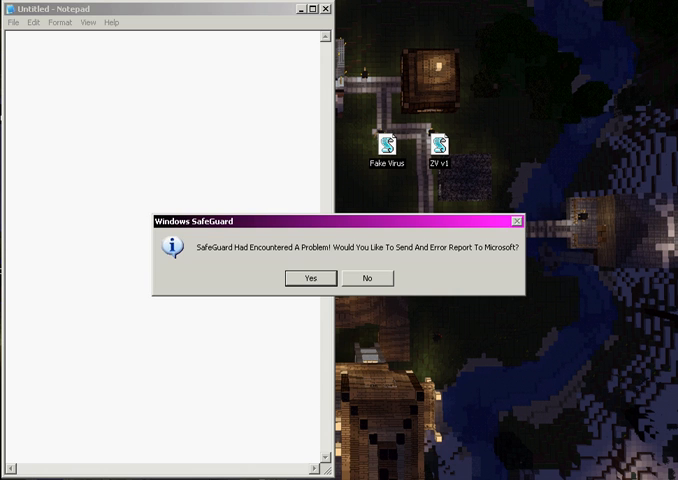
click(368, 278)
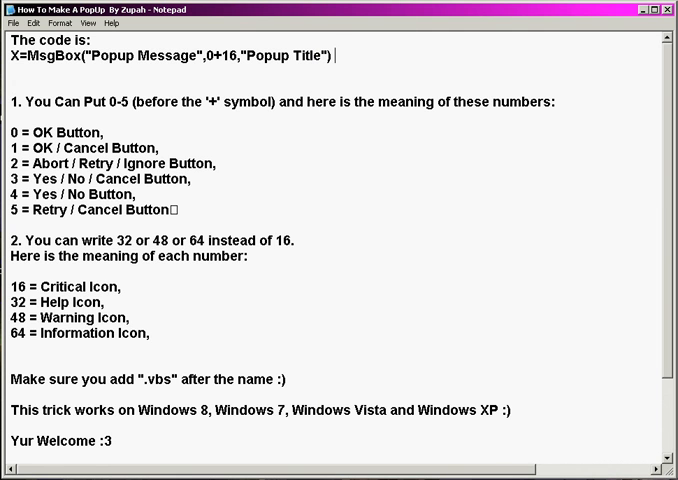
Select the example X=MsgBox(...) line in the notes and copy it
double_click(40, 56)
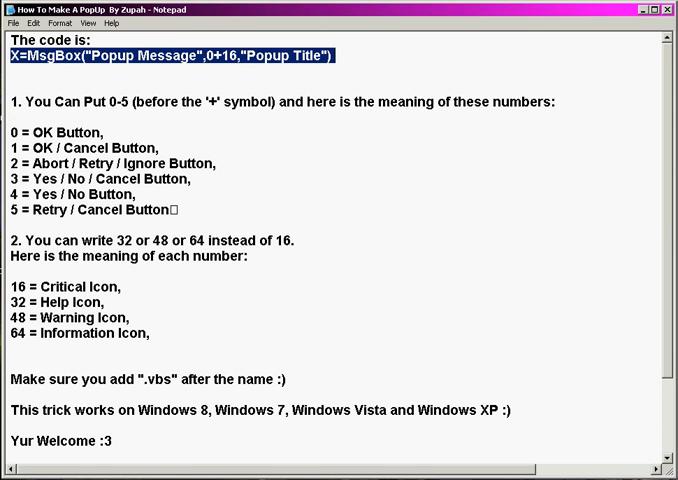
right_click(300, 64)
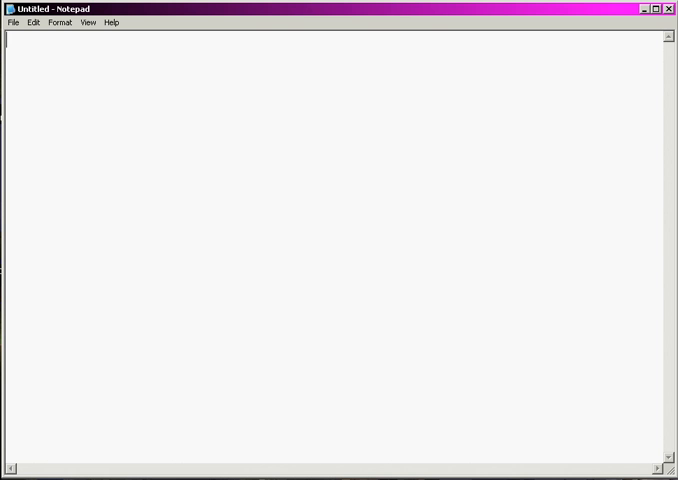
Enter X=MsgBox("Popup Message",0+16,"Popup Title") and point out its message, icon code 16 and title parts
text(X=MsgBox("Popup Message",0+16,"Popup Title"))
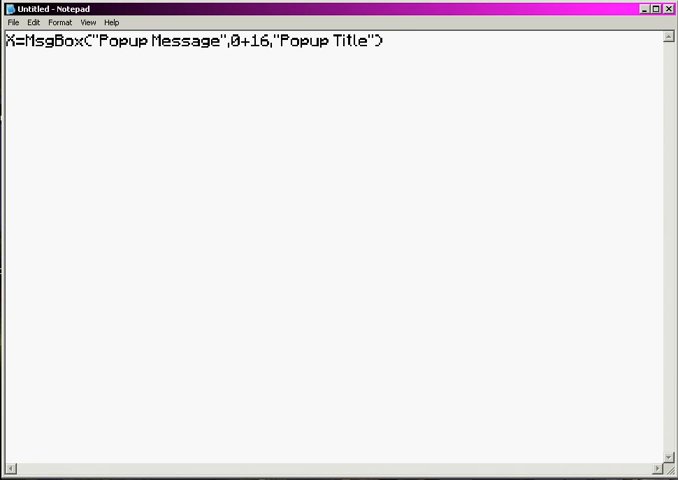
double_click(140, 40)
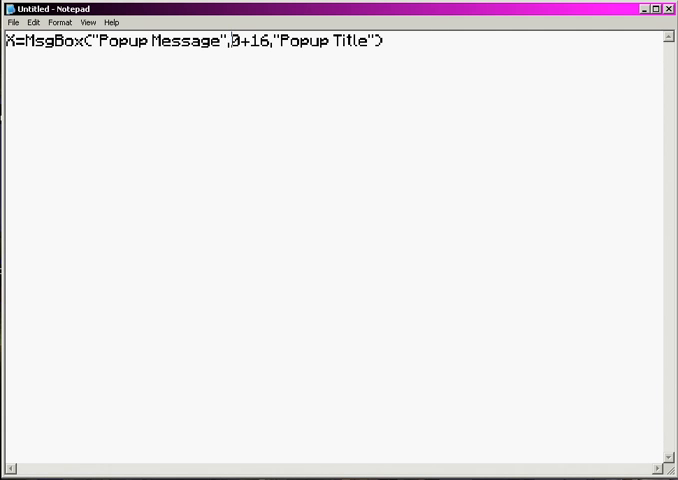
double_click(262, 40)
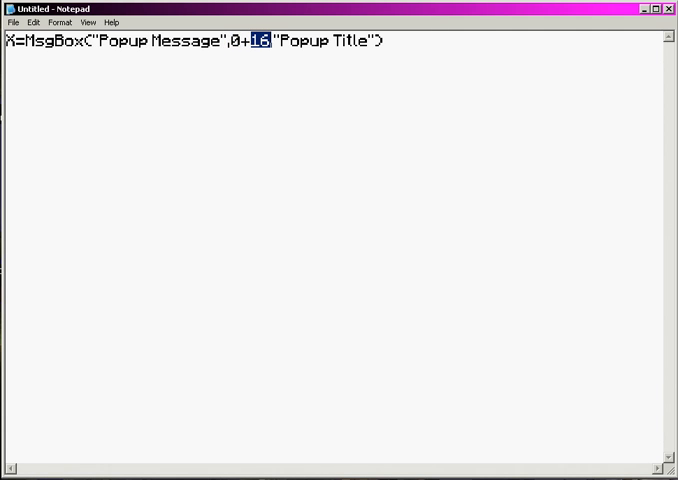
double_click(290, 40)
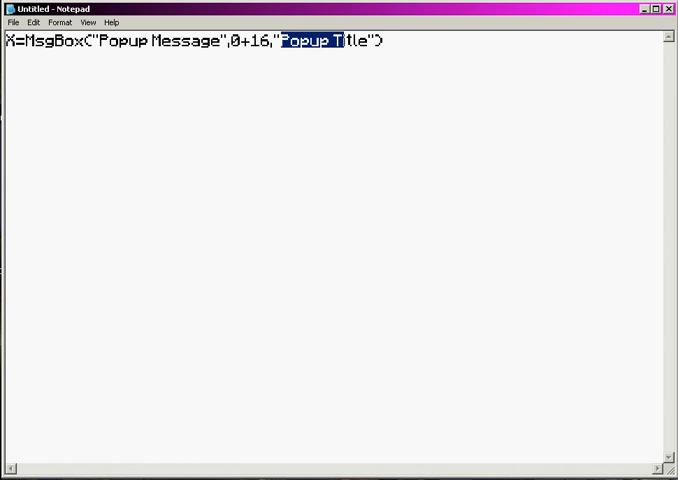
click(390, 40)
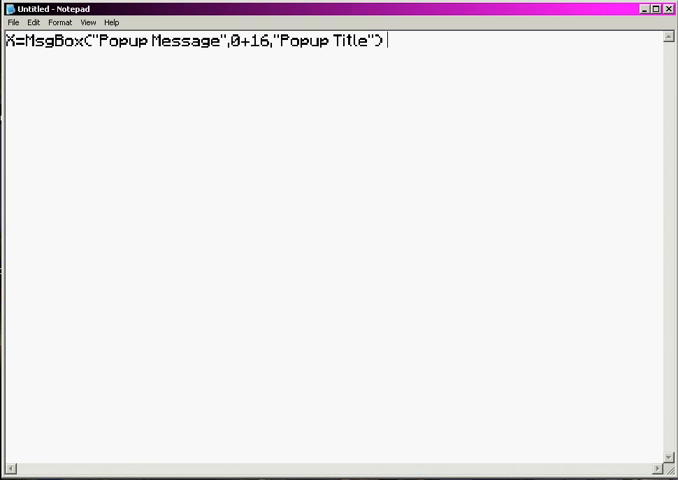
double_click(130, 42)
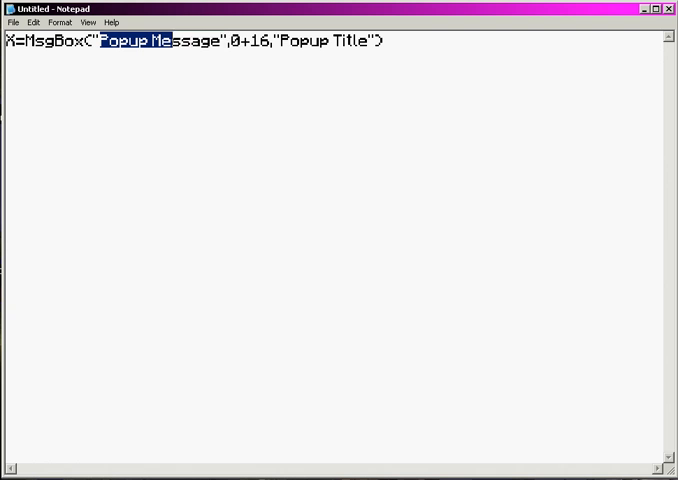
Replace the message with Test and the title with Subscribe To Me, then head to the File menu
drag(96, 40, 220, 40)
text(Test)
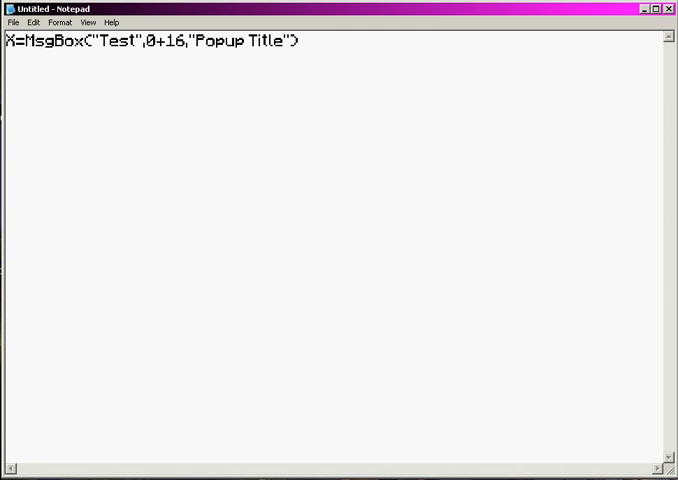
double_click(240, 40)
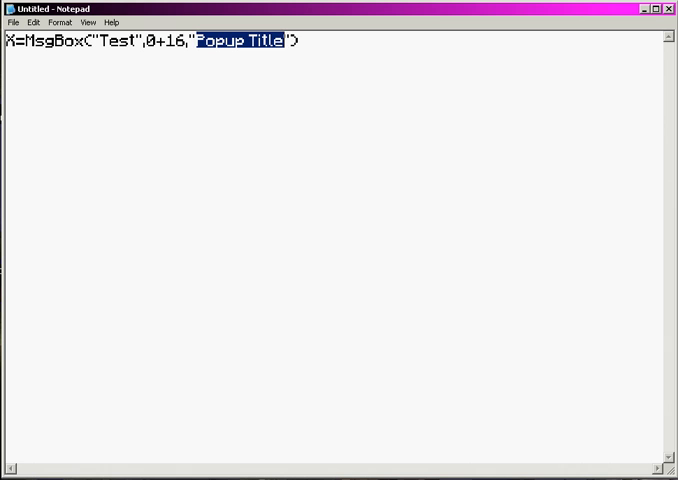
text(Subsci)
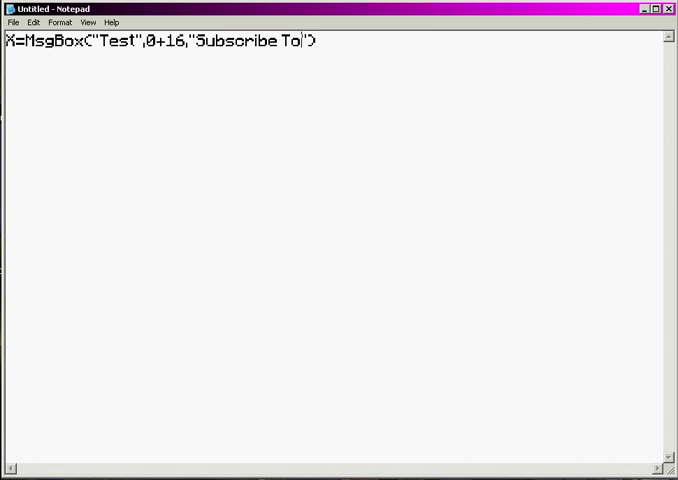
text(Me)
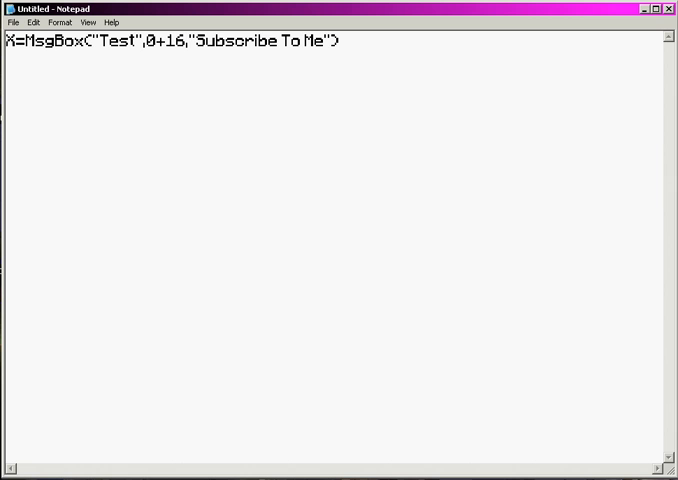
click(12, 22)
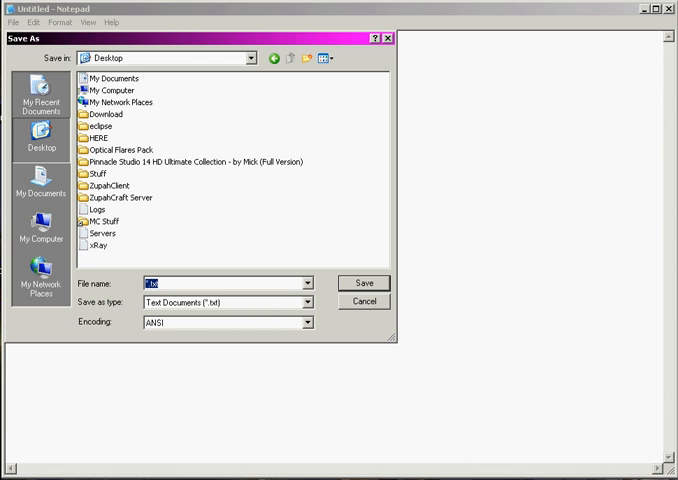
Save the script to the desktop with a file name ending in .vbs
text(1)
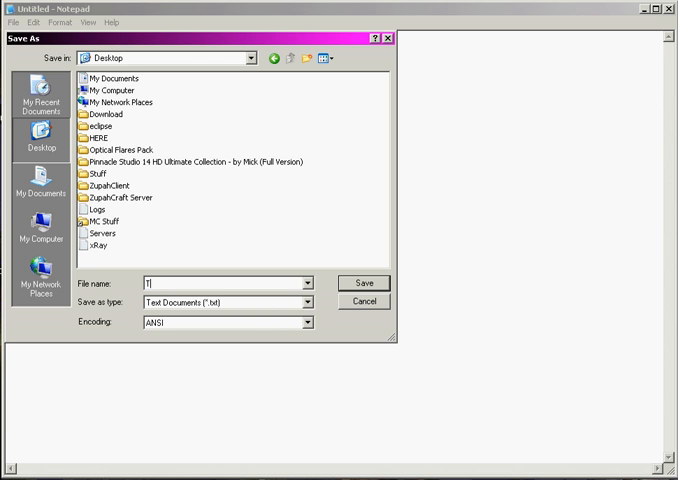
text(Text)
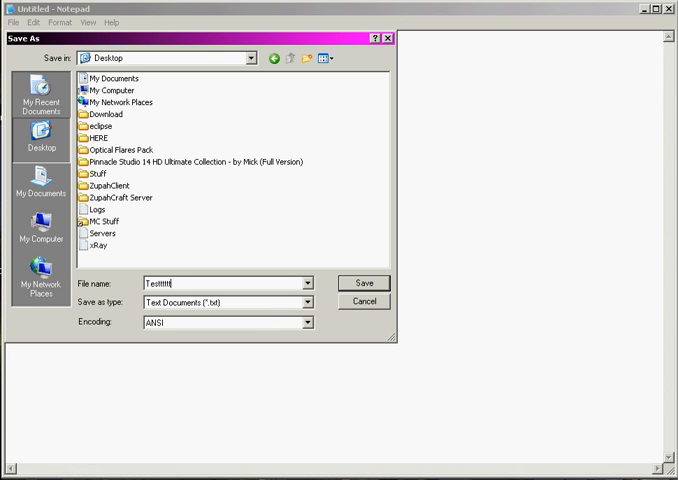
text(.vb)
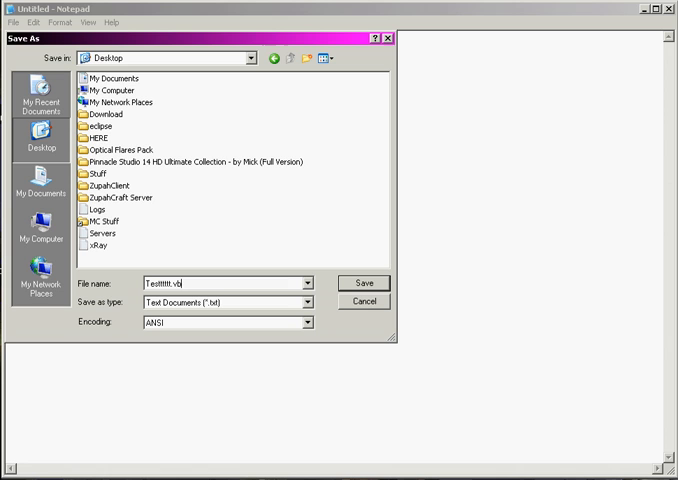
text(s)
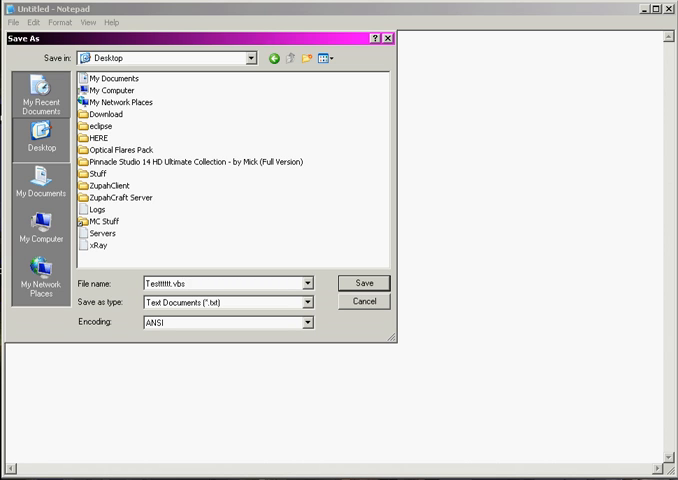
click(364, 284)
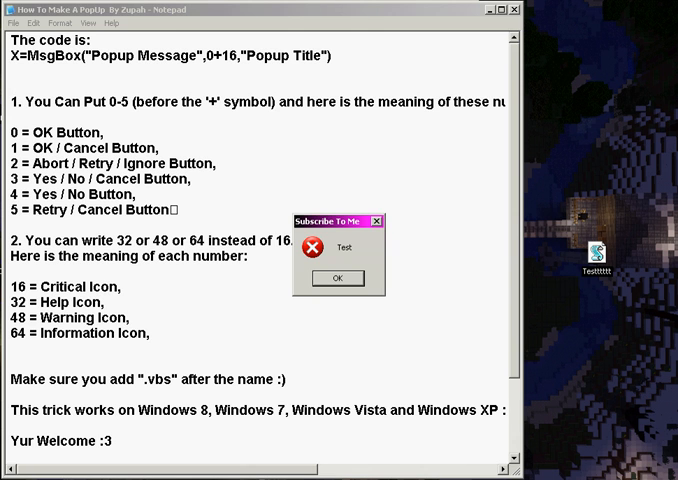
Dismiss the Subscribe To Me test popup and return to the notes
click(338, 276)
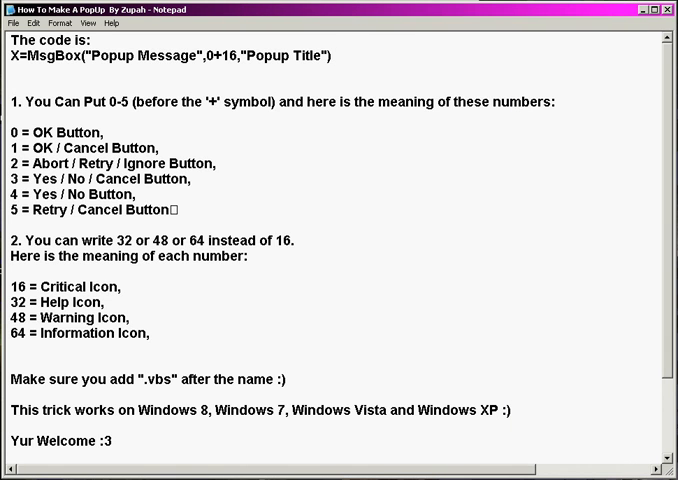
click(332, 54)
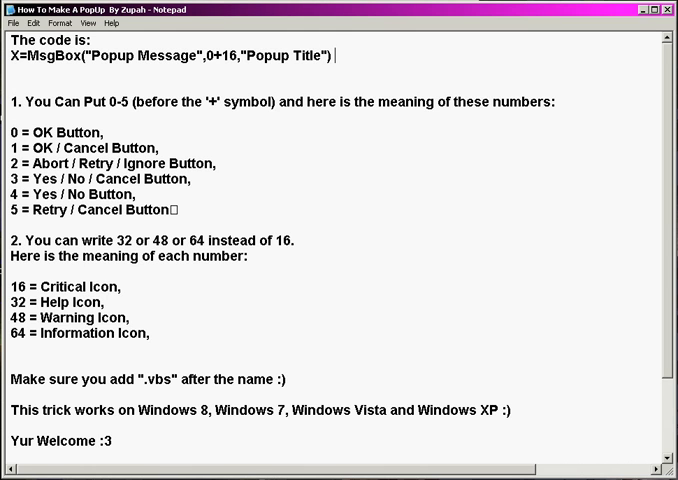
Point out the icon codes in the notes: 16 critical, 32 help, and the next one
double_click(16, 288)
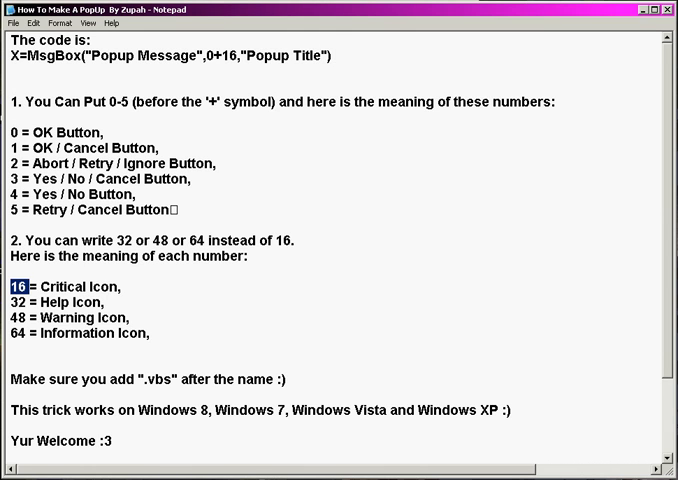
click(118, 288)
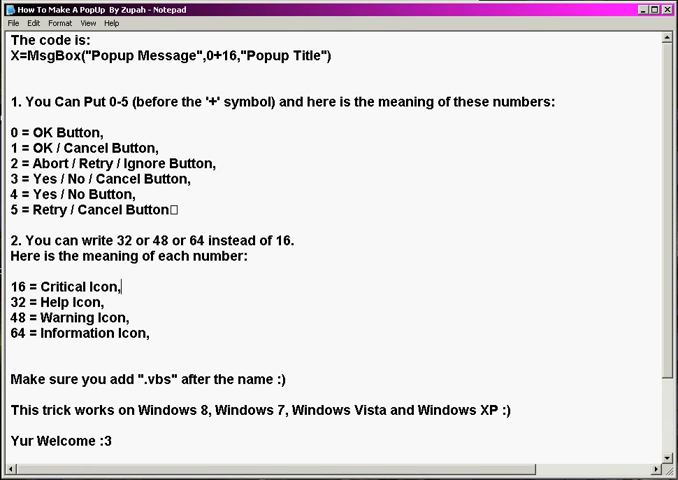
double_click(18, 300)
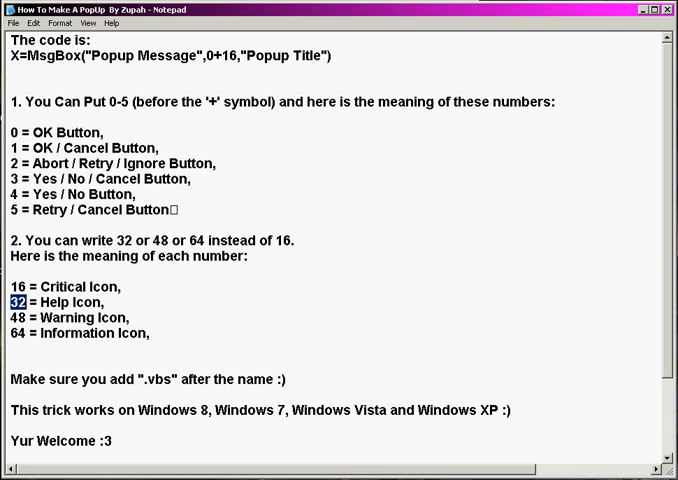
double_click(18, 332)
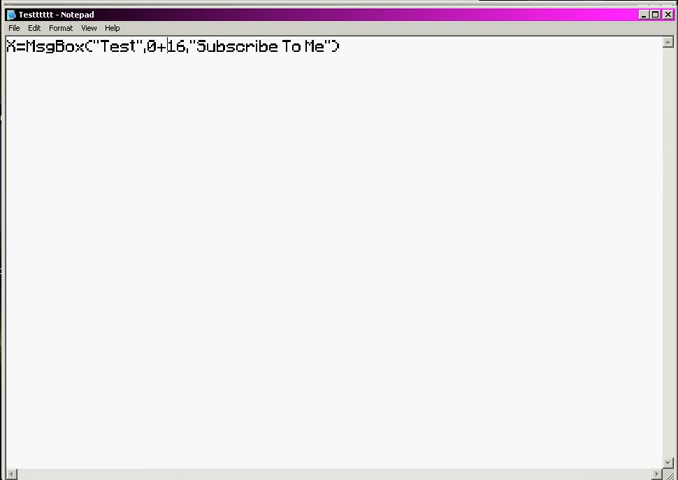
Replace the icon code 16 in the MsgBox line with 48 for a warning icon
double_click(176, 46)
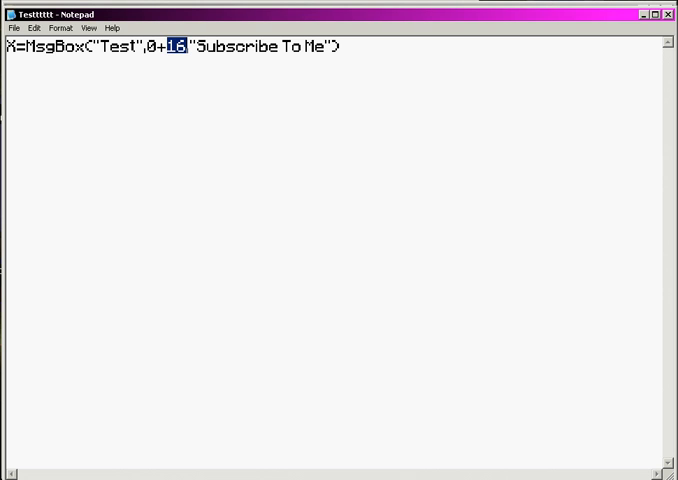
text(48)
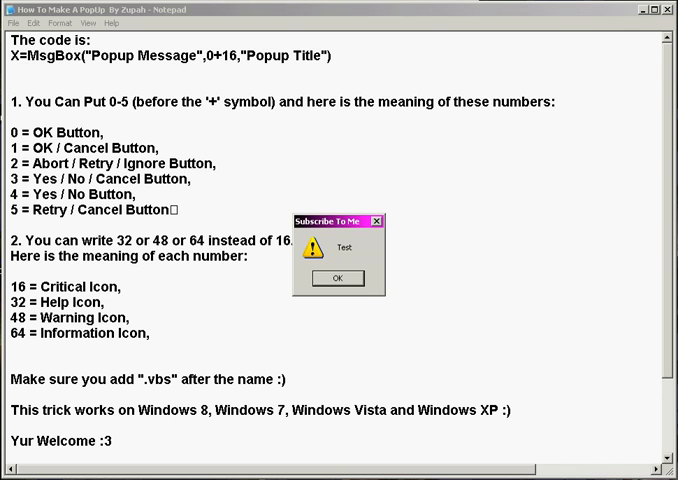
Close the warning popup and change the MsgBox button number to 5 (Retry/Cancel)
click(338, 278)
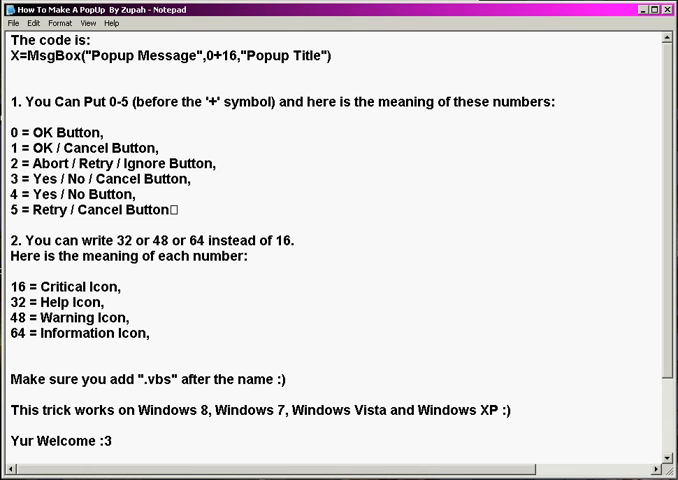
double_click(12, 208)
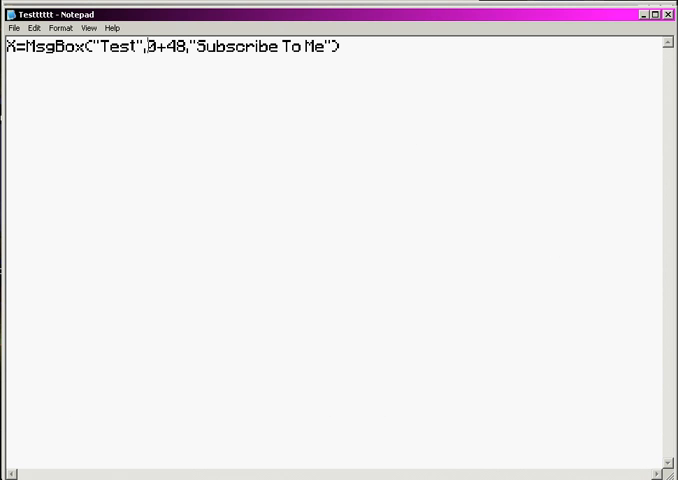
double_click(152, 48)
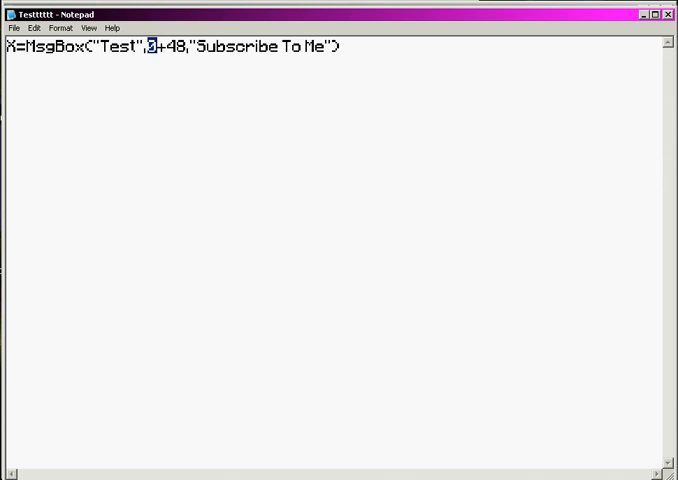
text(5 = Retry / Cancel Button)
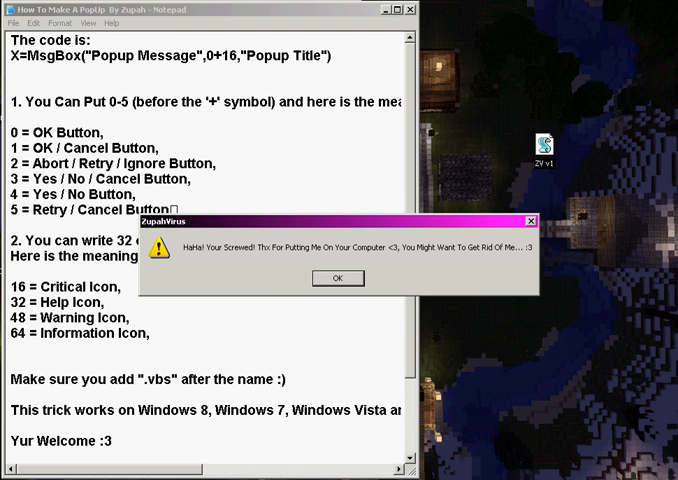
Click OK on each of the chained ZupahVirus warning popups
click(336, 278)
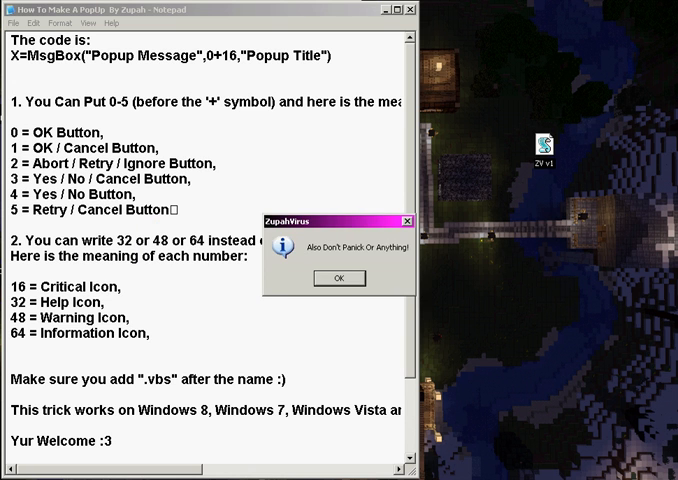
click(340, 276)
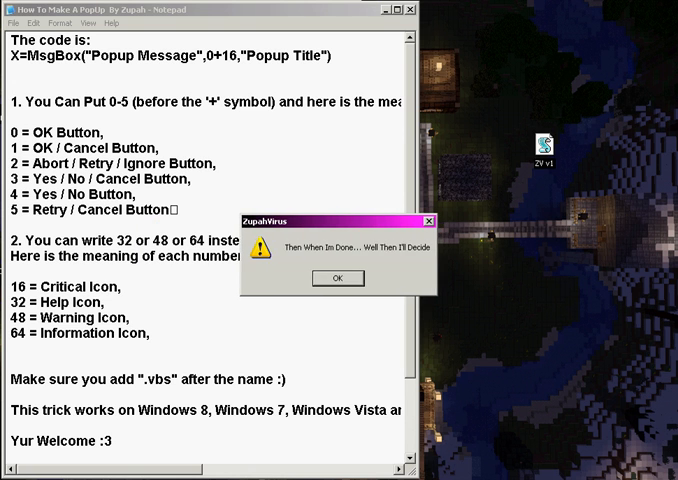
click(338, 278)
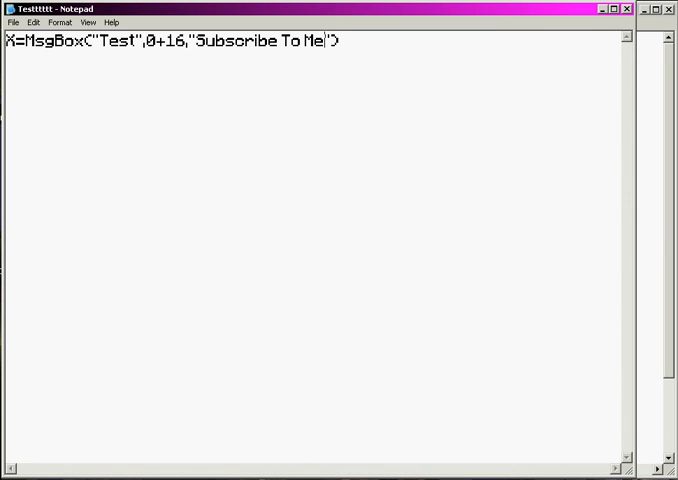
Duplicate the MsgBox line, giving the copy the title 2nd Line and icon code 32
key(ctrl+a)
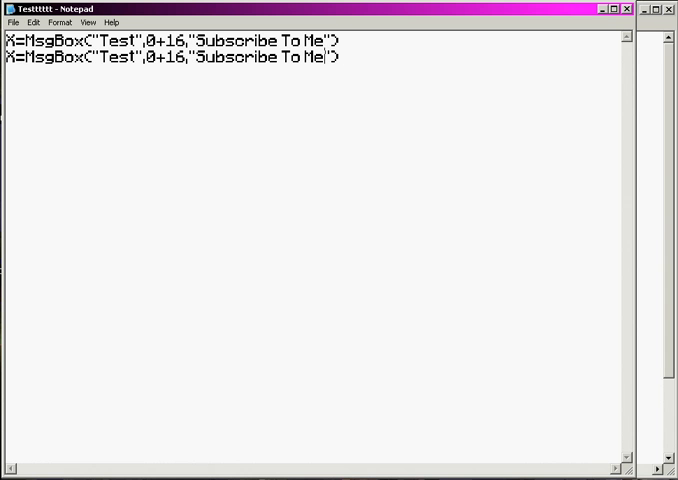
drag(198, 56, 324, 56)
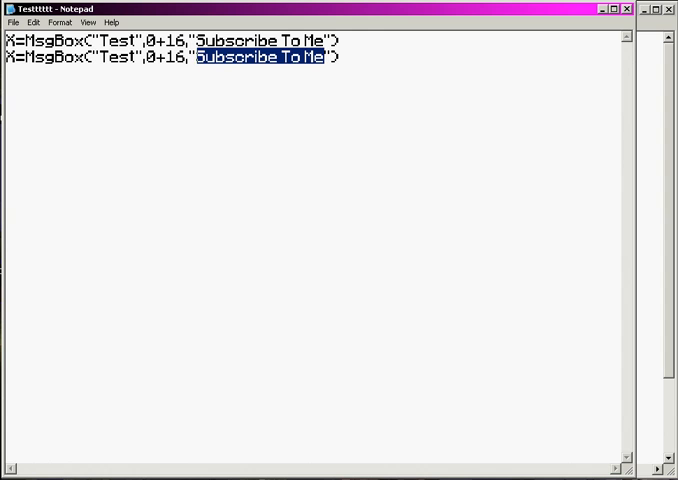
text(2nd L)
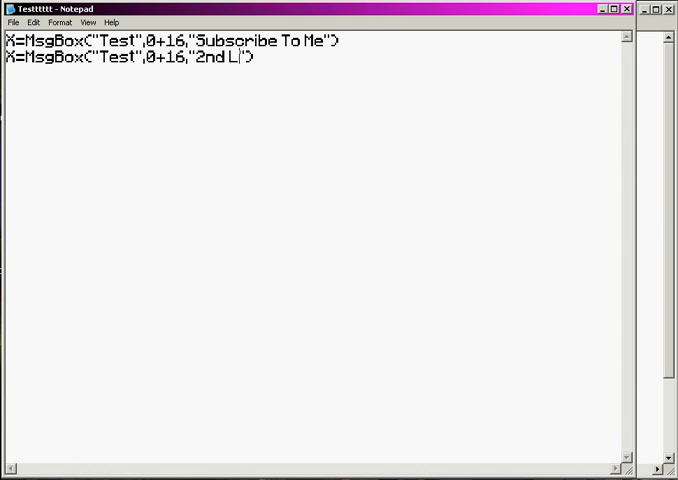
text(ine)
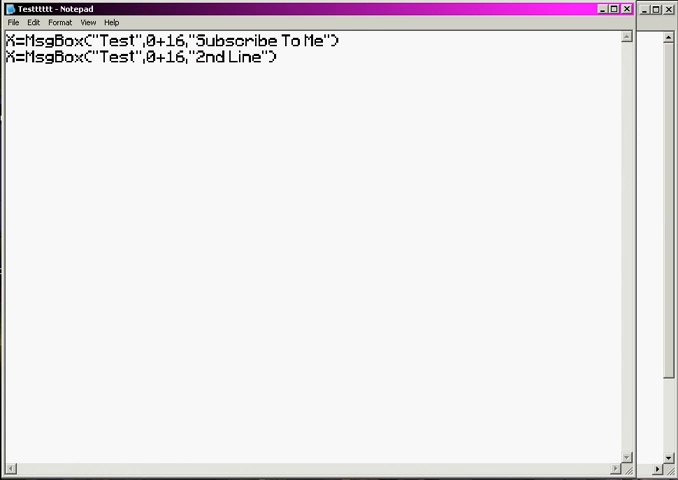
double_click(180, 56)
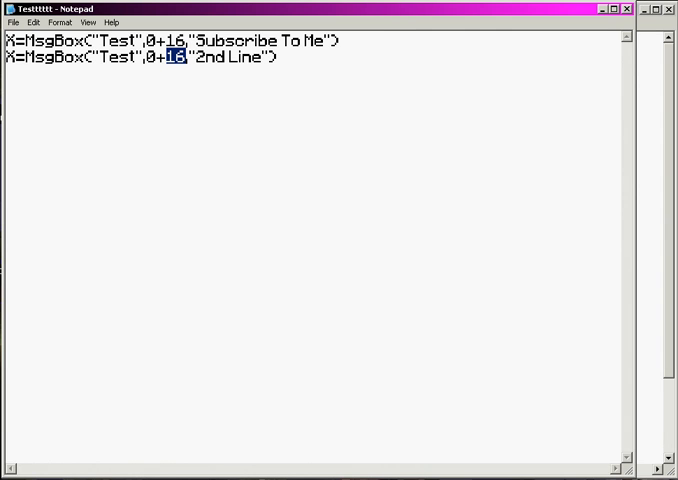
text(32)
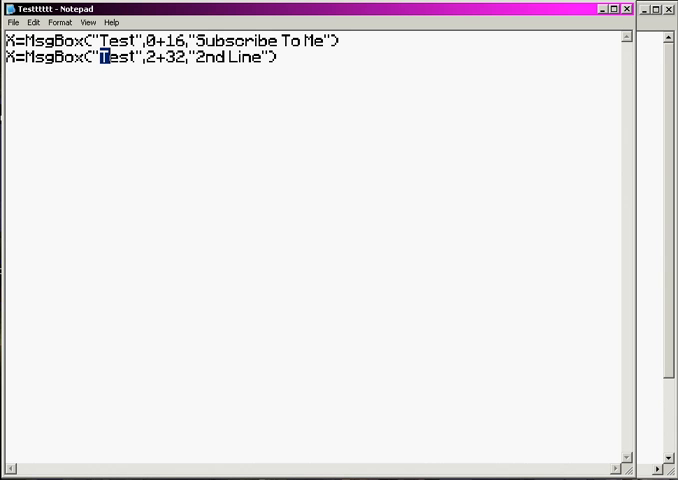
Set the second line's message to This is the second Line and save the script
key(Delete)
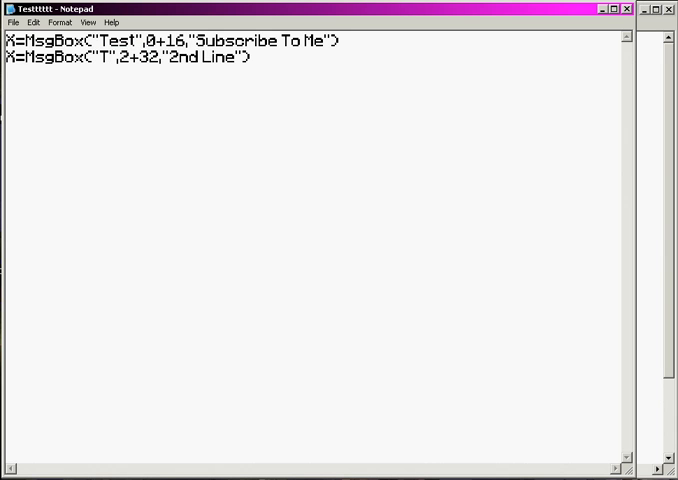
text(his is the se)
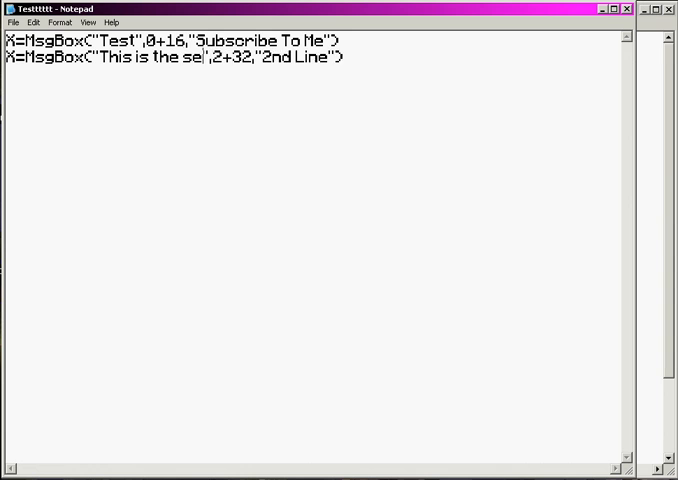
text(c)
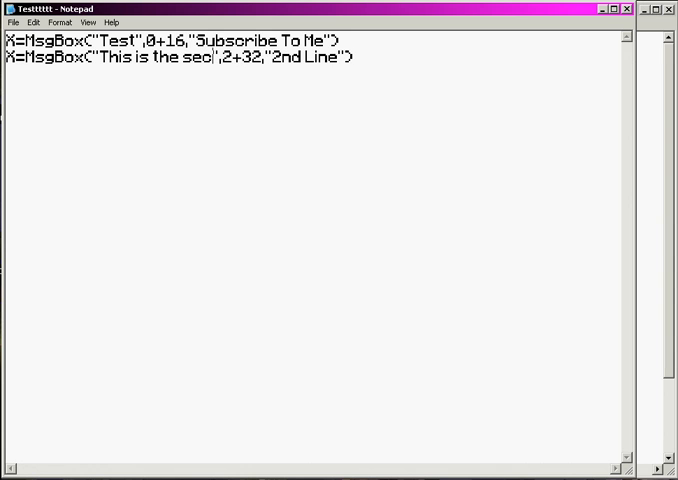
text(ond Line)
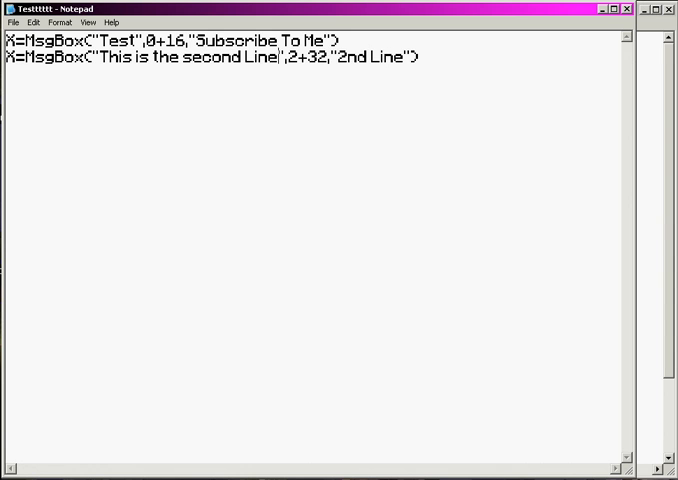
click(12, 22)
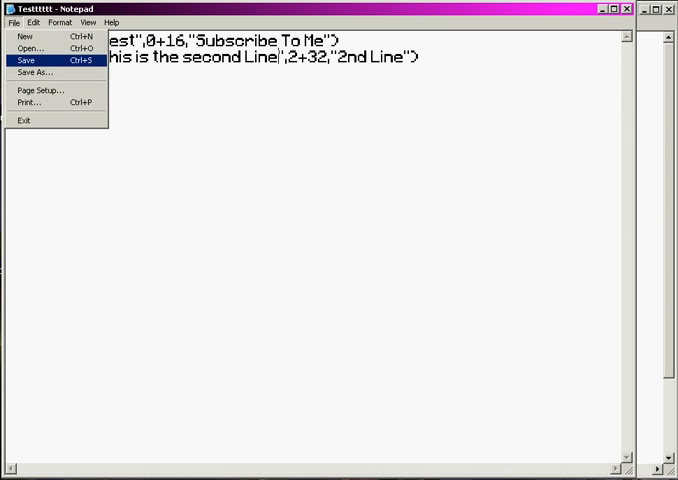
click(36, 58)
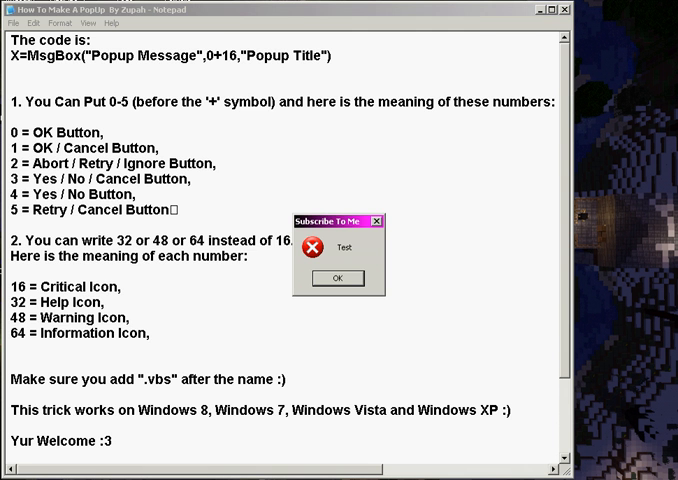
Answer OK, Abort and OK on the Subscribe To Me error, 2nd Line question and follow-up prompt
click(338, 278)
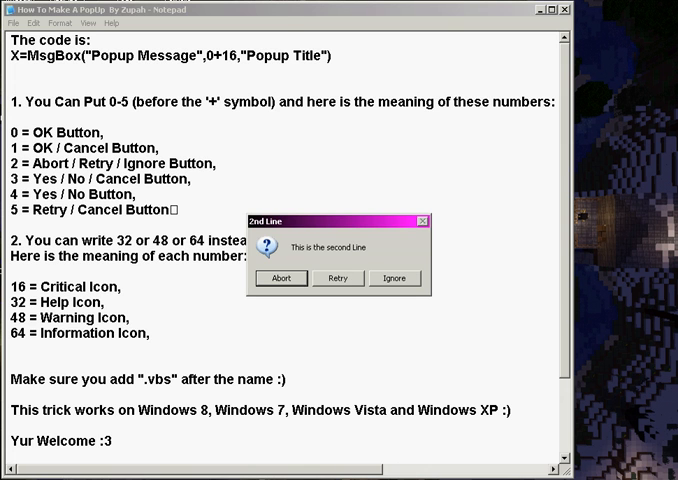
click(280, 278)
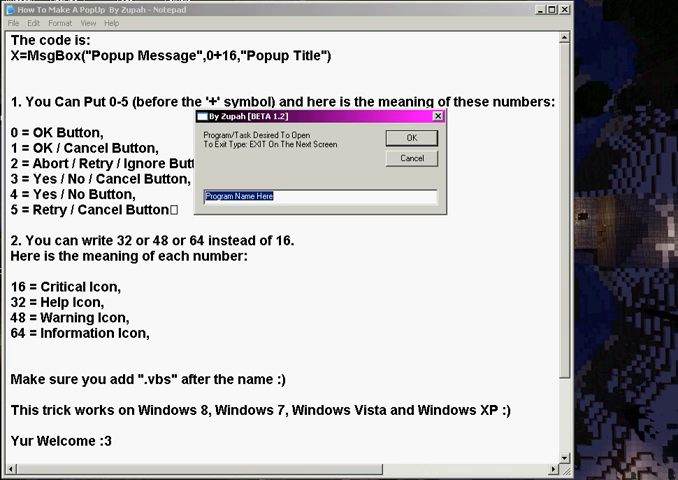
click(424, 138)
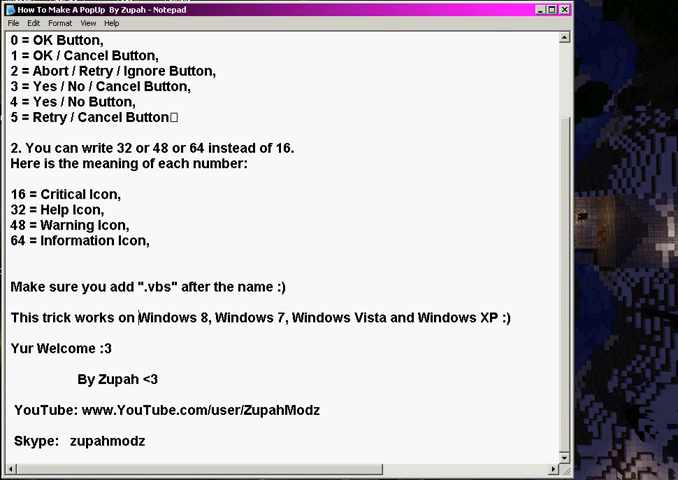
scroll(up, 3)
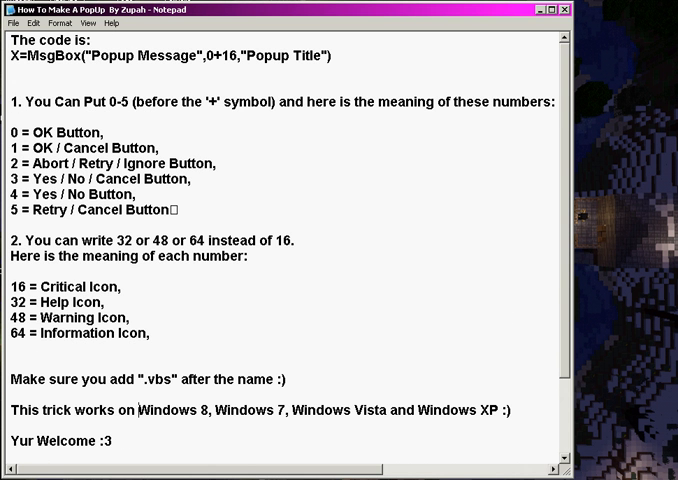
mouse_move(564, 24)
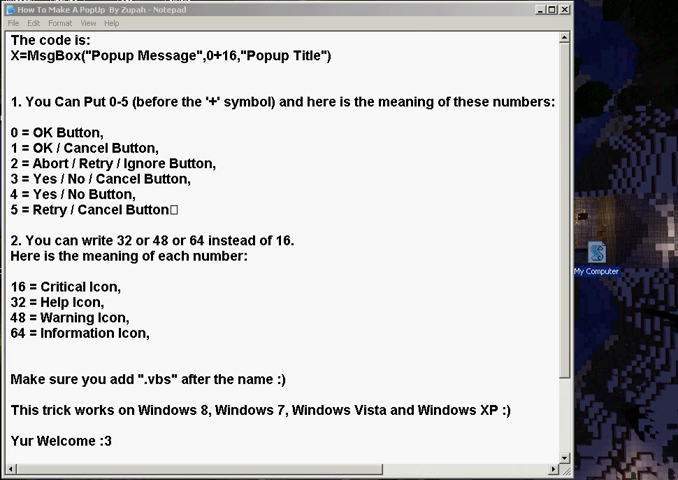
Show the Properties of the My Computer script file from its desktop context menu
right_click(598, 252)
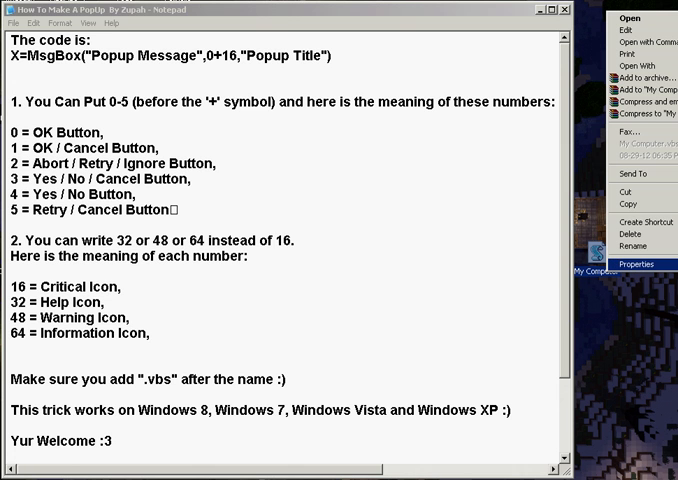
click(636, 264)
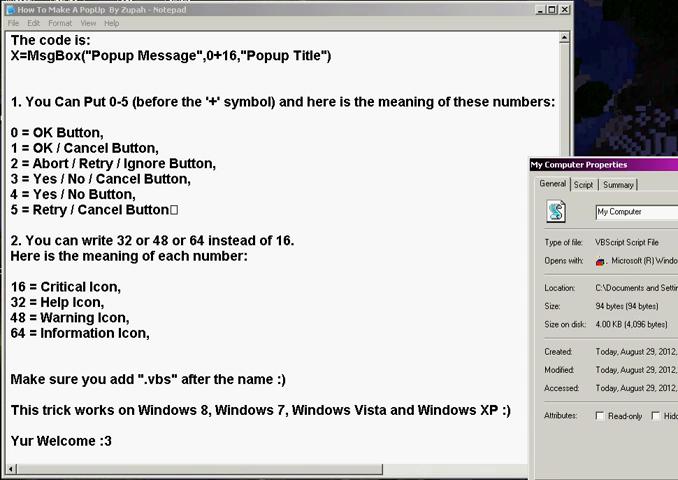